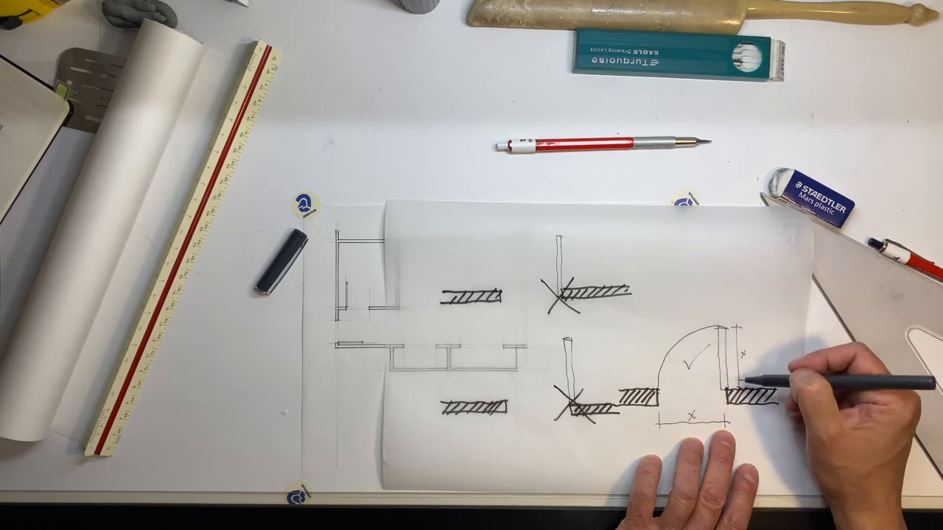
pyautogui.moveTo(751, 391)
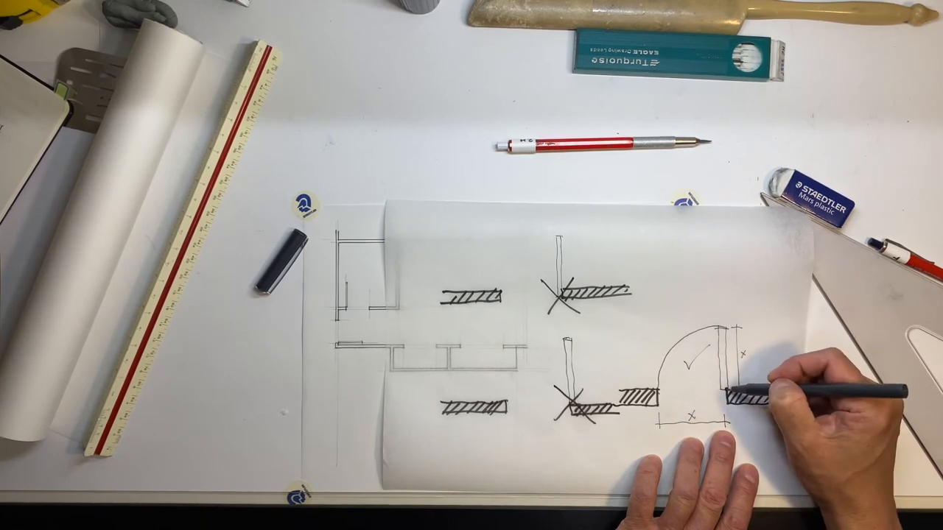